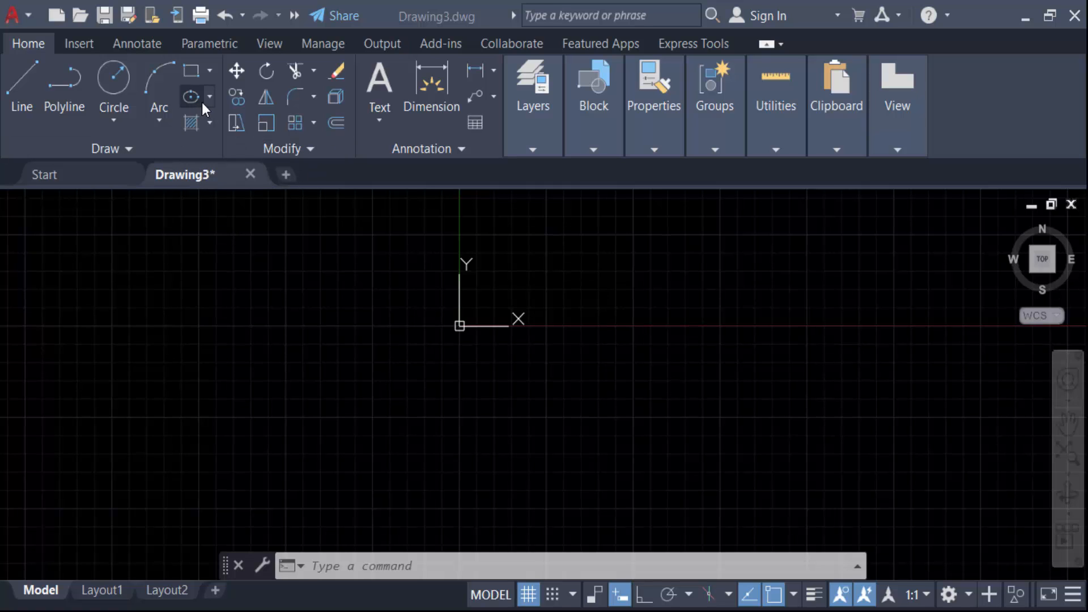
# - Draw a center-based ellipse below the origin with axis endpoint 500 and other axis 250
pyautogui.click(208, 97)
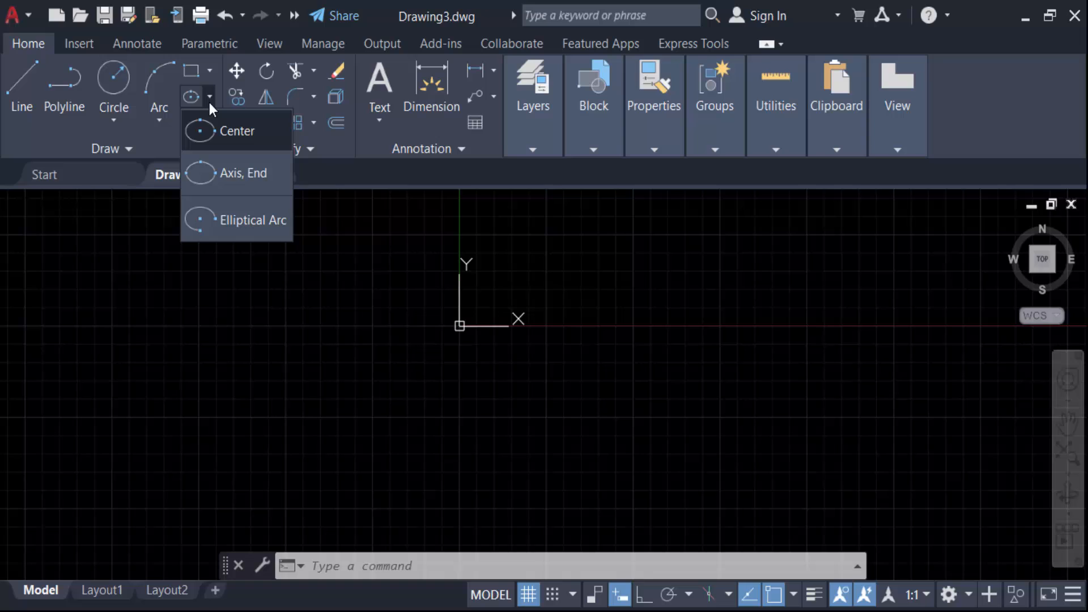
pyautogui.click(237, 130)
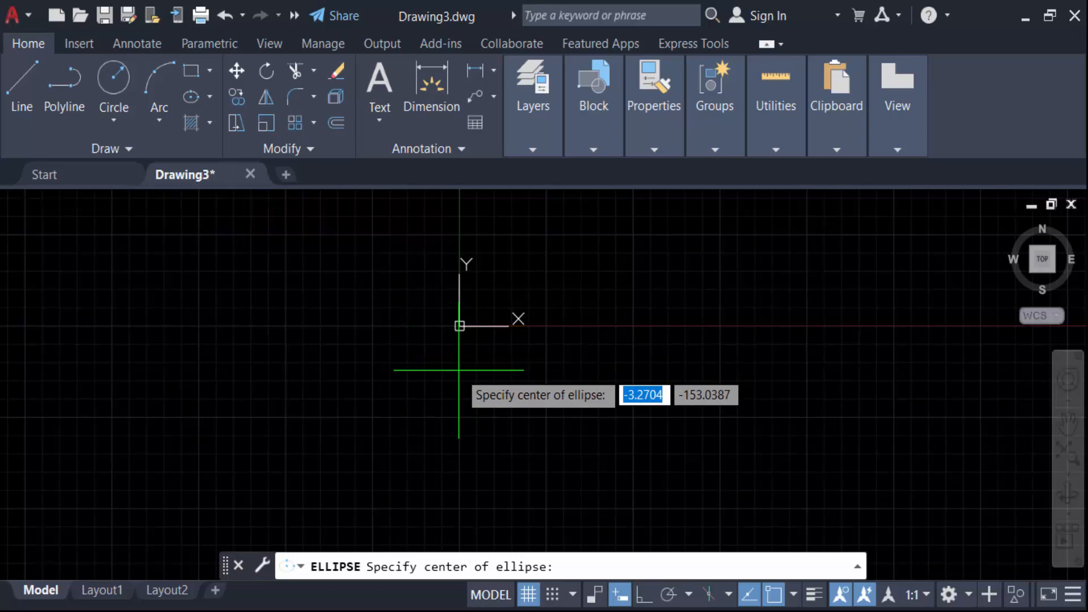
pyautogui.click(459, 327)
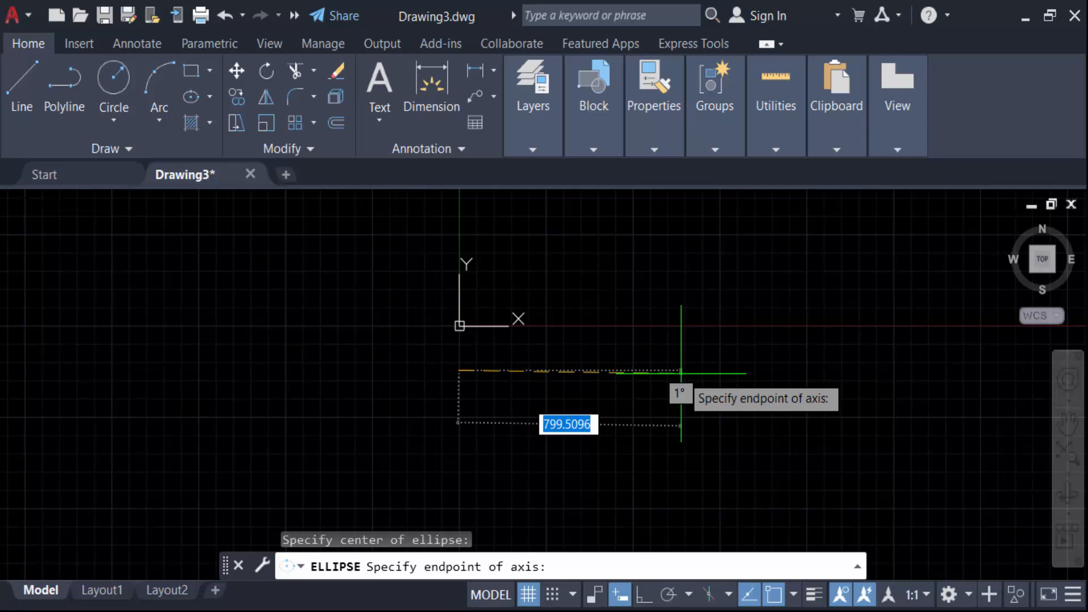
pyautogui.write('500')
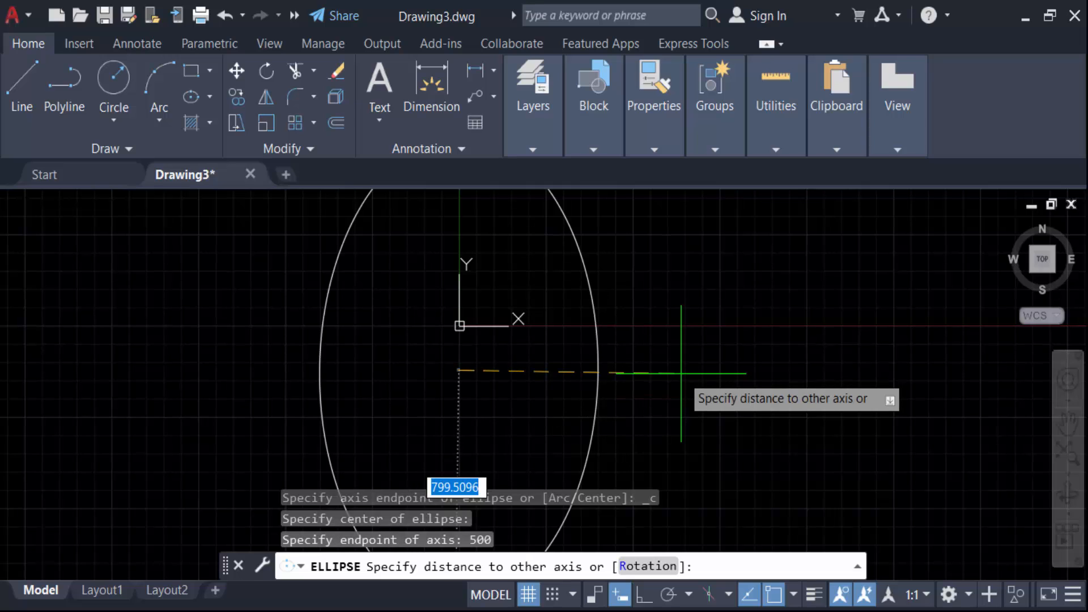
pyautogui.write('25')
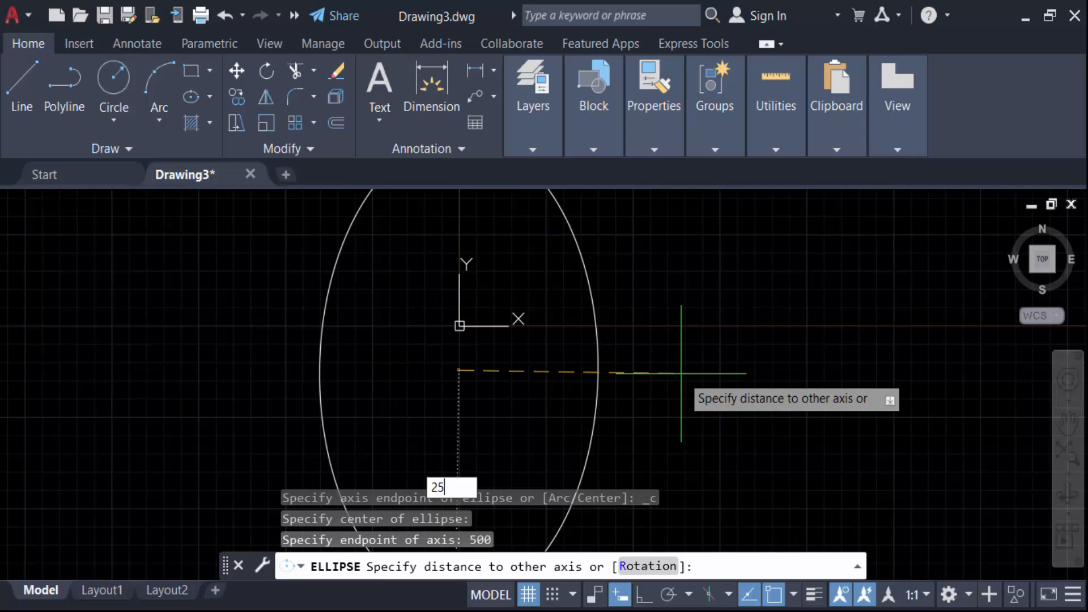
pyautogui.press('Enter')
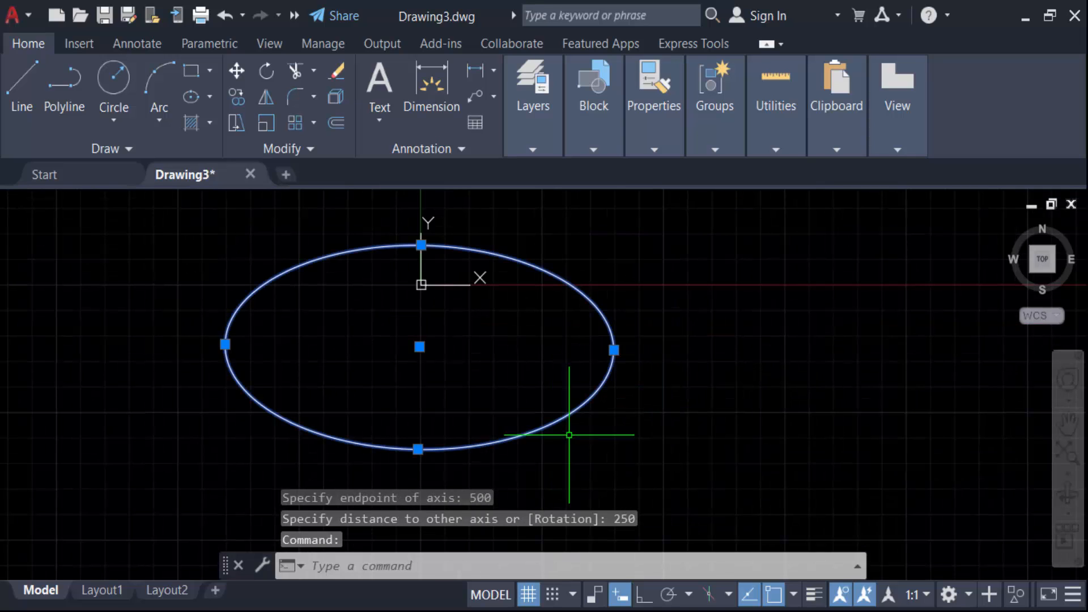
# - Deselect the ellipse and start the LIST command with LI
pyautogui.press('Escape')
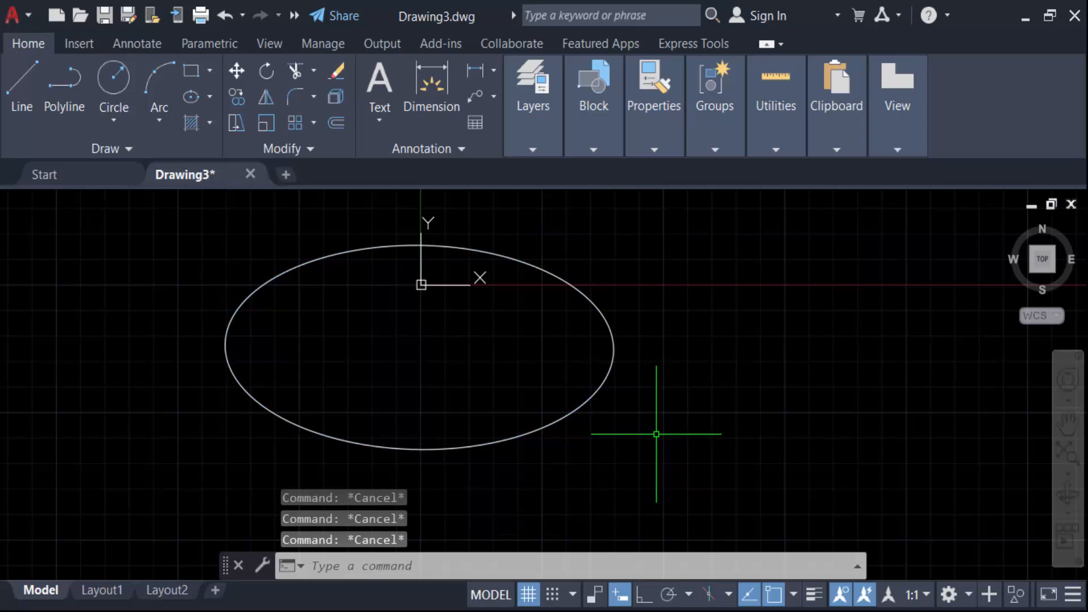
pyautogui.write('li')
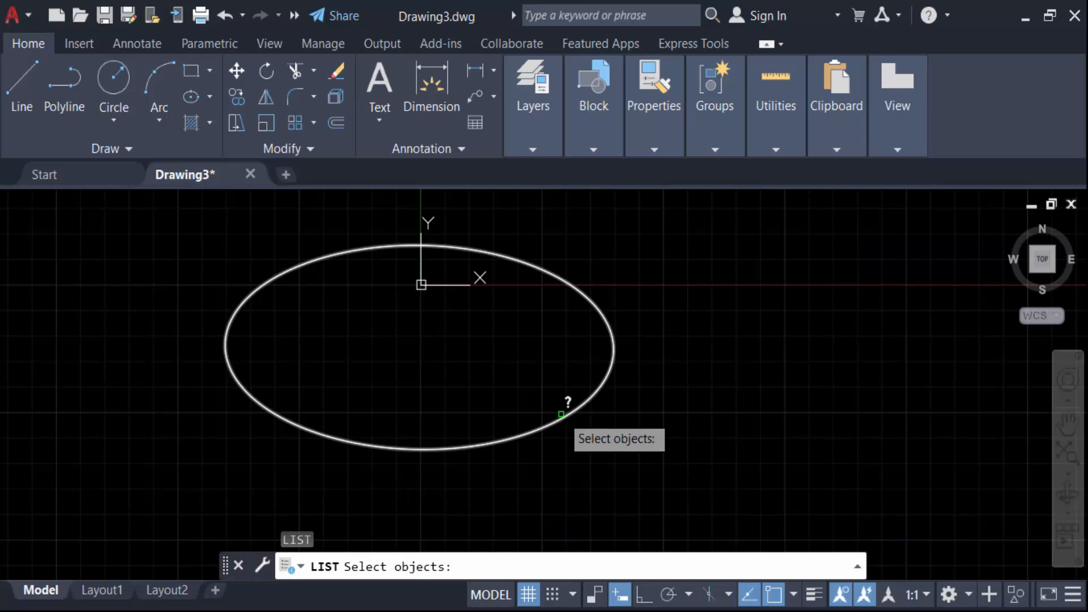
# - List the ellipse's properties and highlight its 2422.1121 circumference value
pyautogui.click(562, 415)
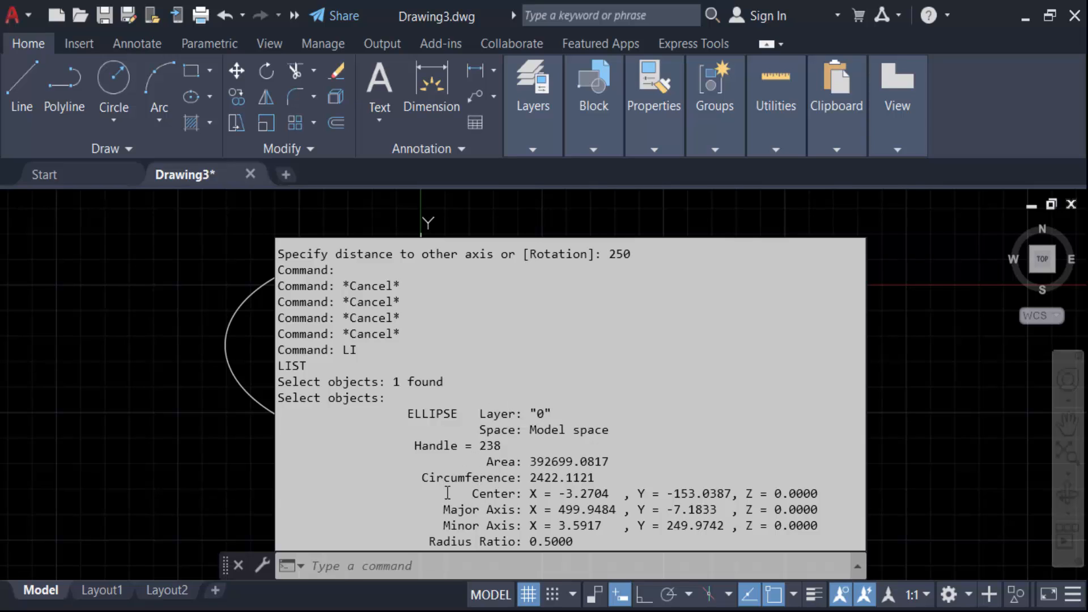
pyautogui.doubleClick(506, 477)
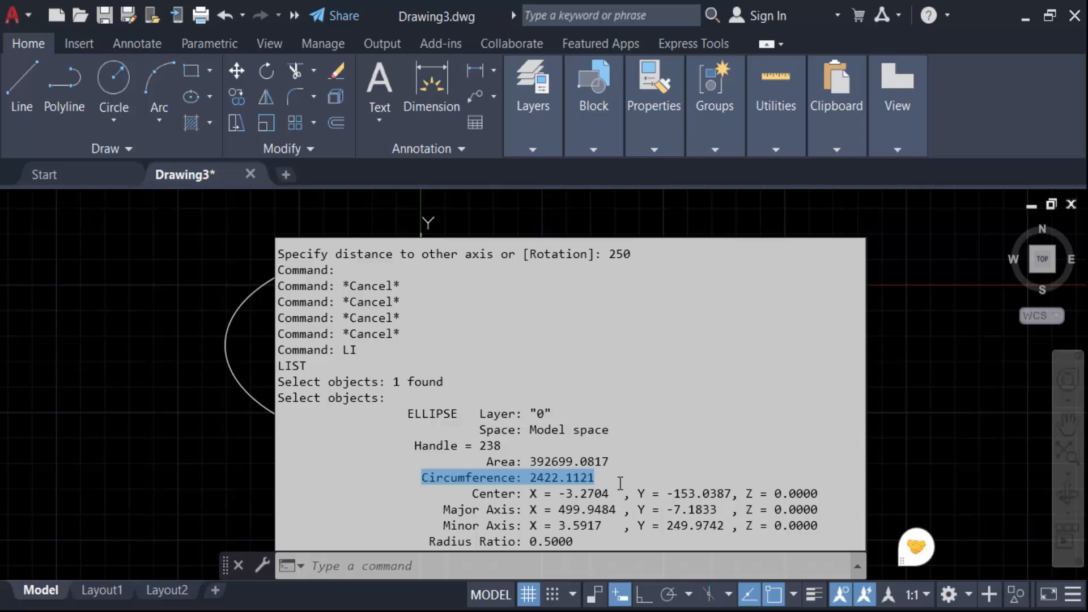
pyautogui.moveTo(621, 487)
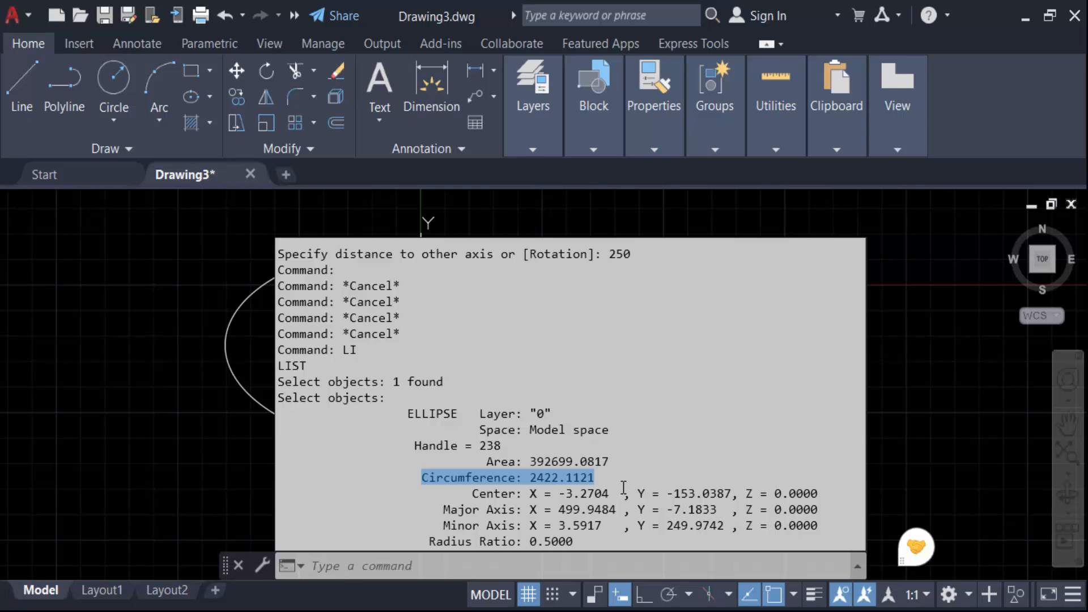